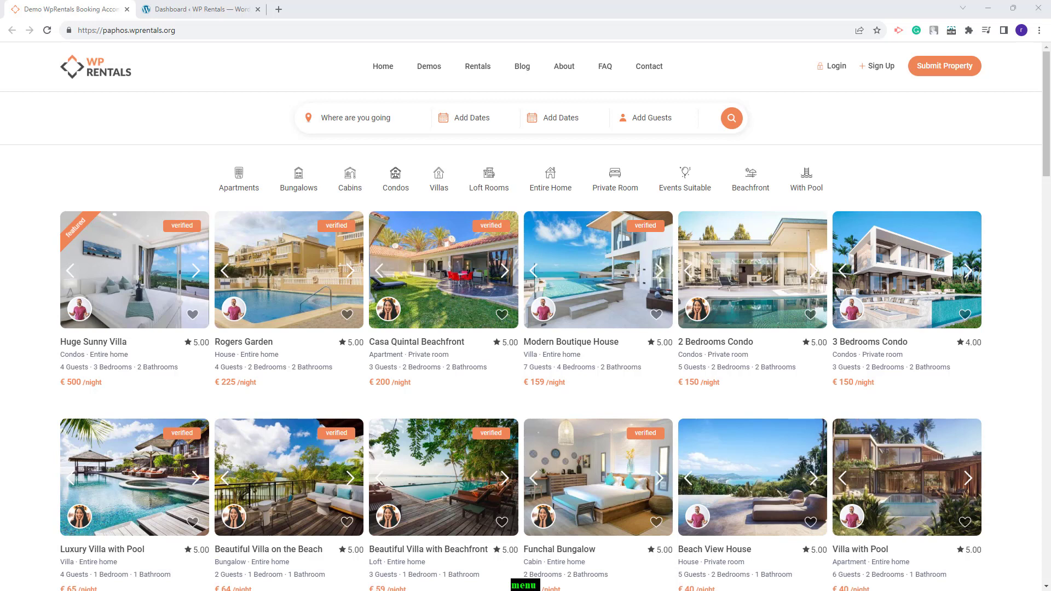
Switch from the demo listings site to the WpRentals WordPress admin dashboard.
{"action": "left_click", "coordinate": [198, 9]}
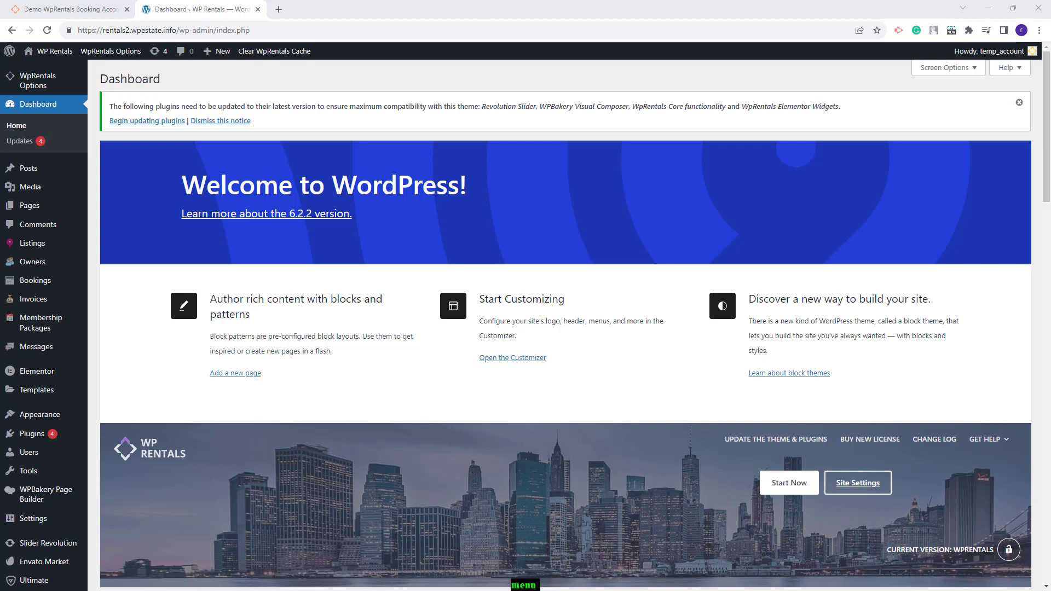
{"action": "mouse_move", "coordinate": [182, 109]}
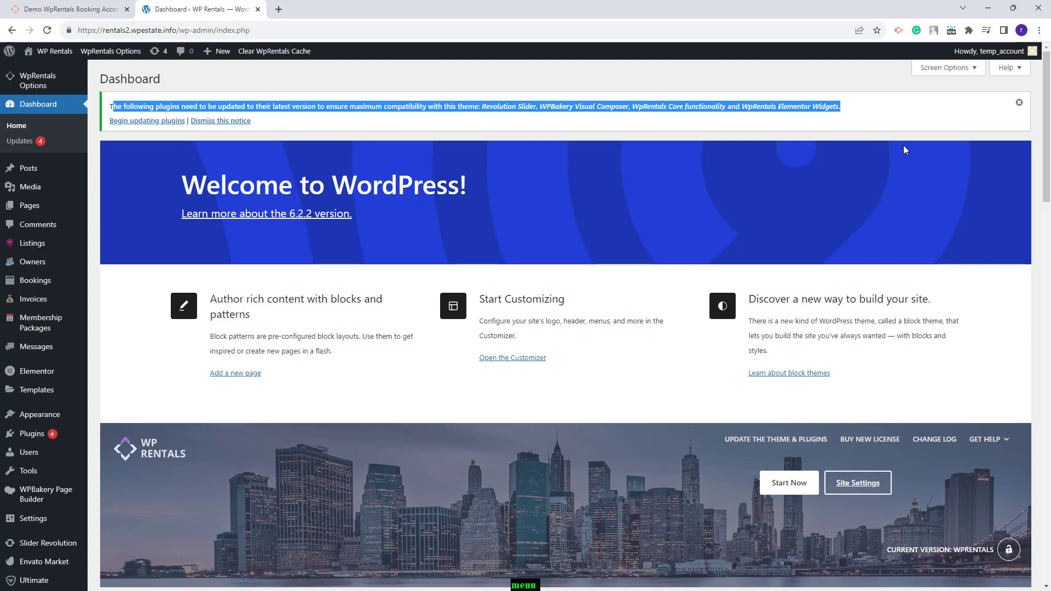
{"action": "mouse_move", "coordinate": [885, 153]}
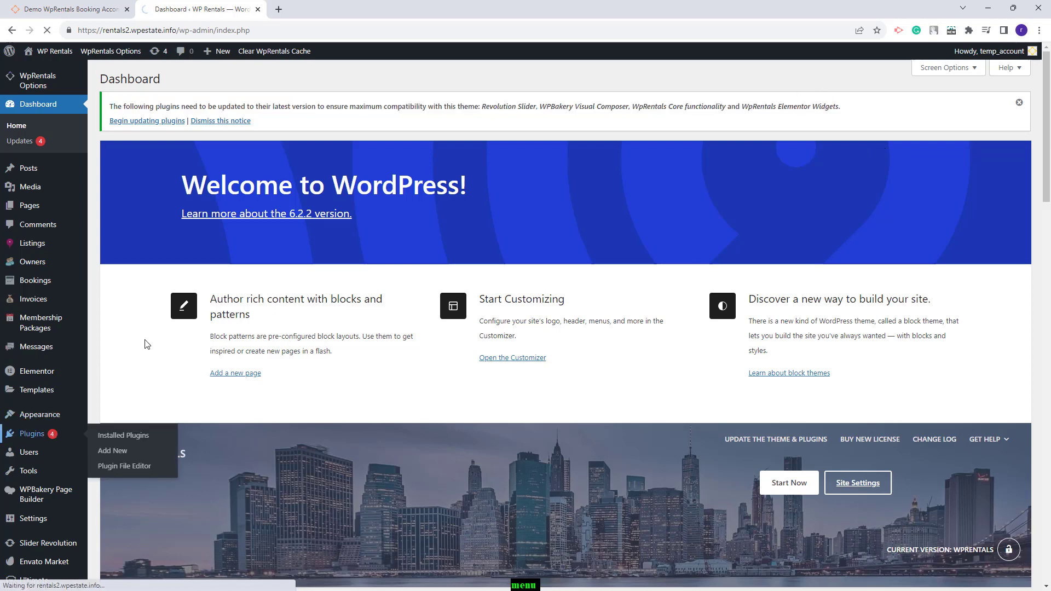
Show the Installed Plugins list with the WpRentals plugins flagged 'Update Required'.
{"action": "left_click", "coordinate": [124, 434]}
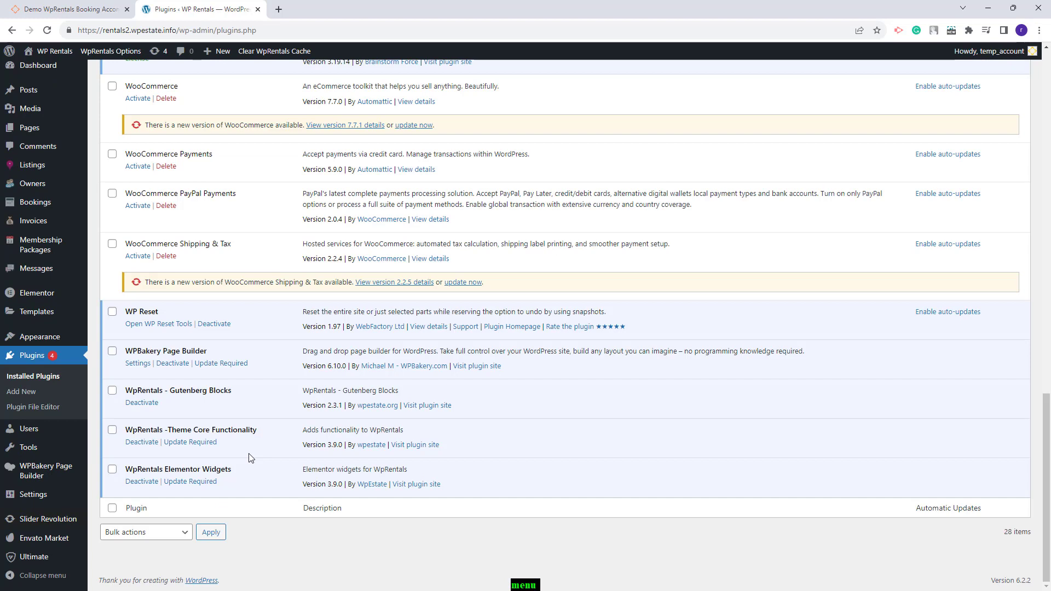
{"action": "mouse_move", "coordinate": [184, 450]}
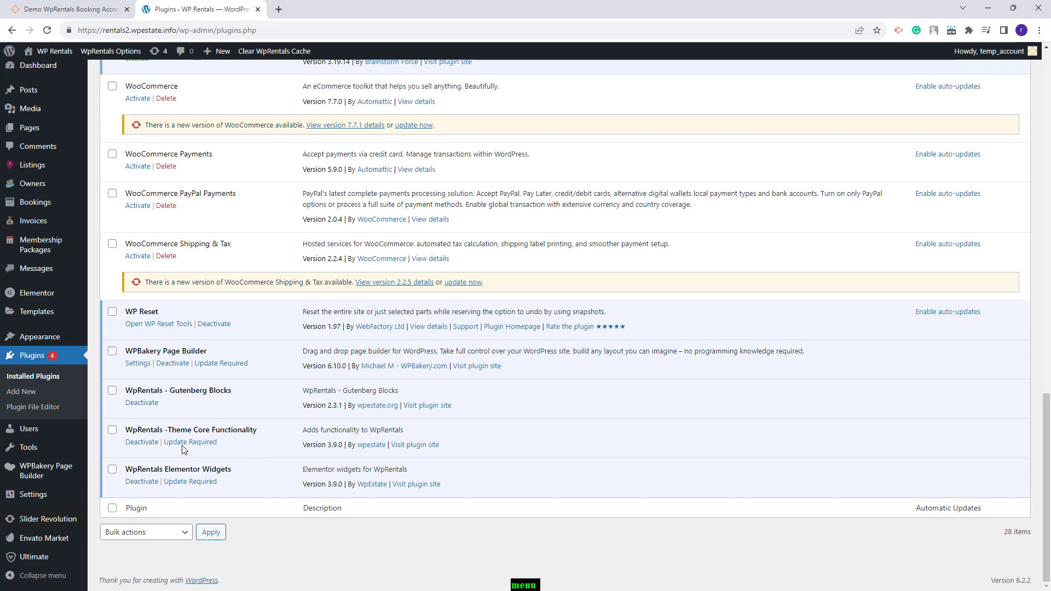
{"action": "mouse_move", "coordinate": [141, 441]}
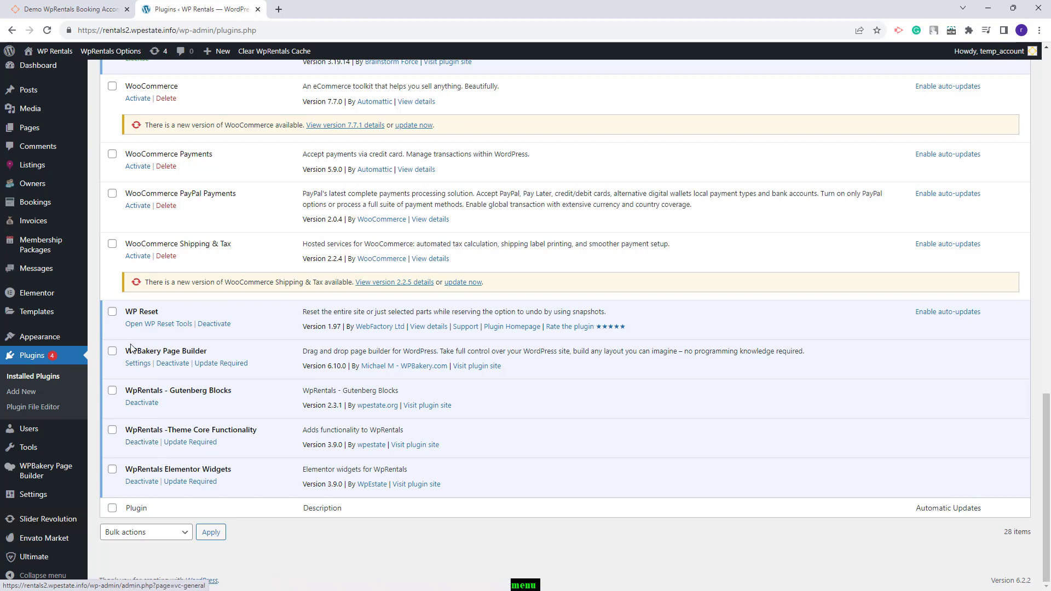
{"action": "mouse_move", "coordinate": [141, 441]}
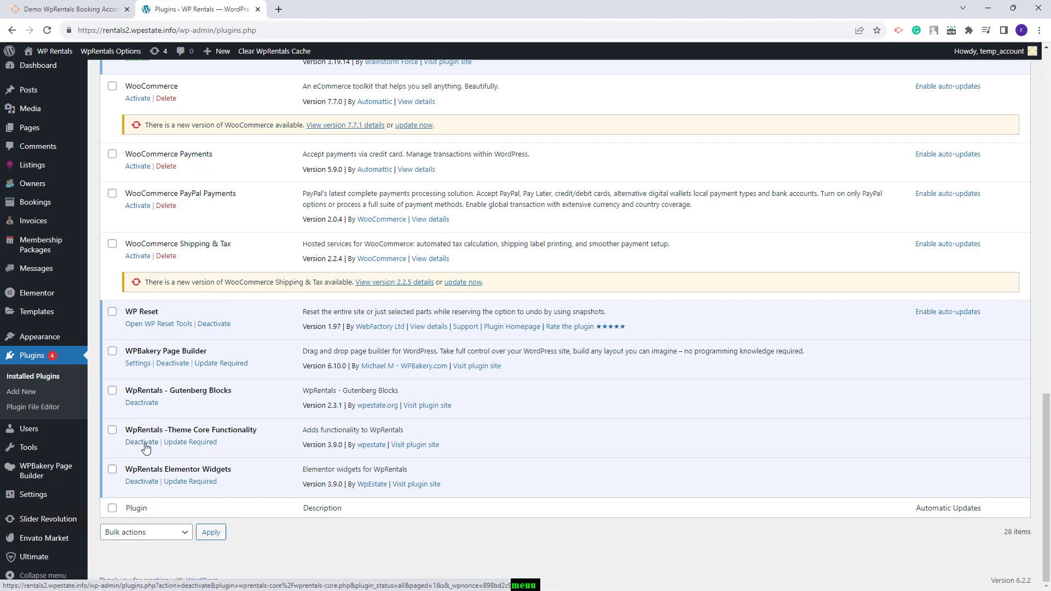
{"action": "scroll", "scroll_direction": "up", "scroll_amount": 3}
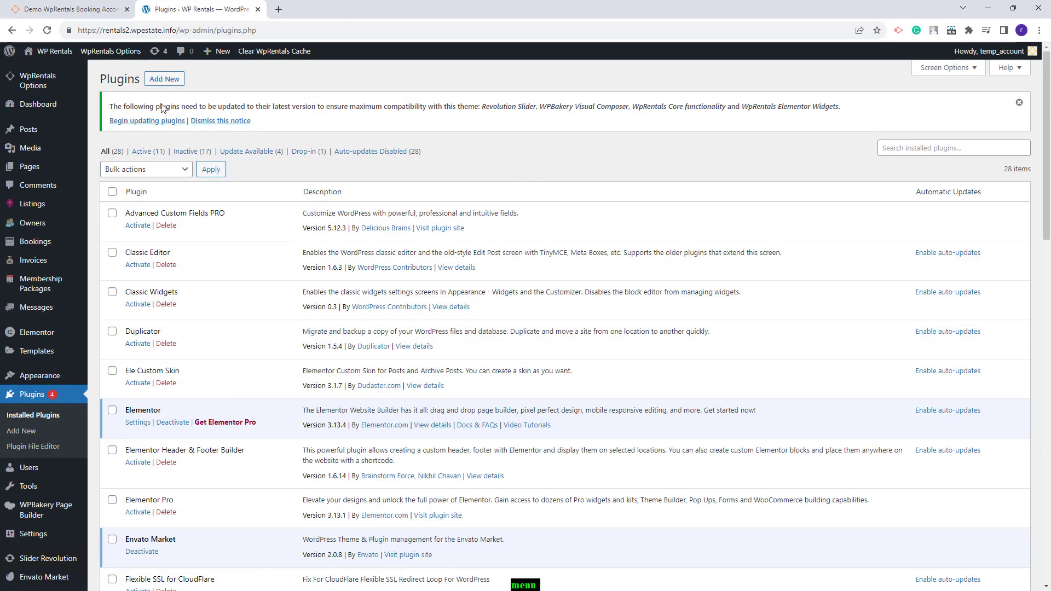
Update the four required WpRentals plugins and return to the dashboard.
{"action": "left_click", "coordinate": [145, 122]}
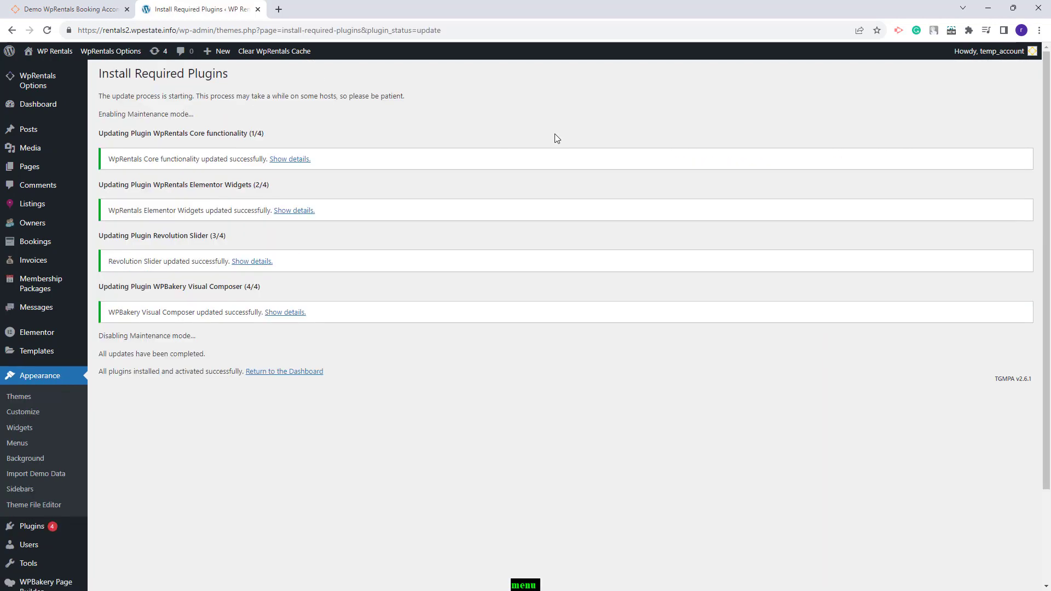
{"action": "mouse_move", "coordinate": [284, 371]}
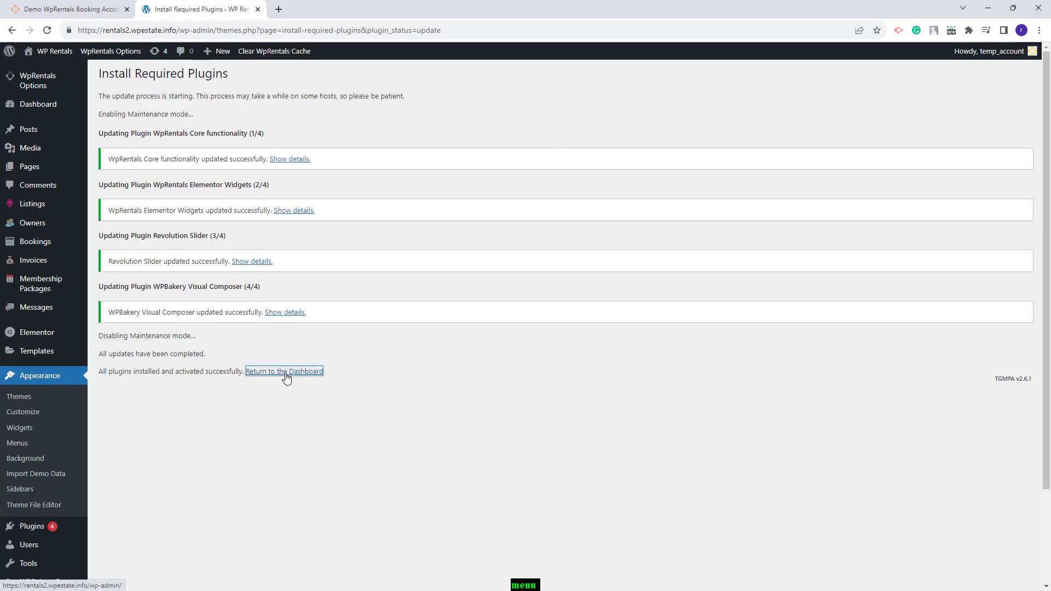
{"action": "left_click", "coordinate": [283, 371]}
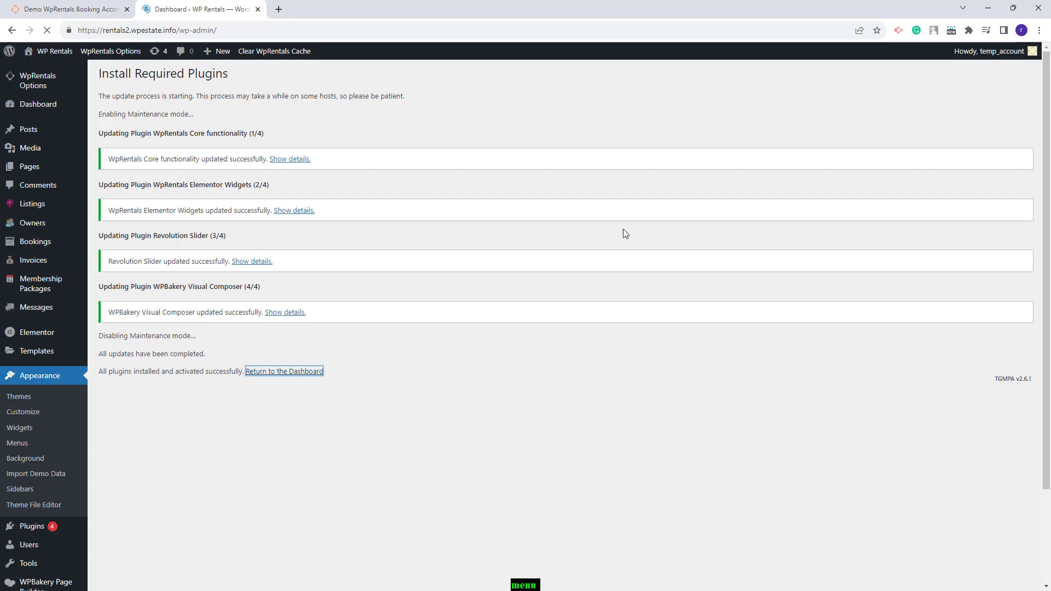
{"action": "left_click", "coordinate": [284, 371]}
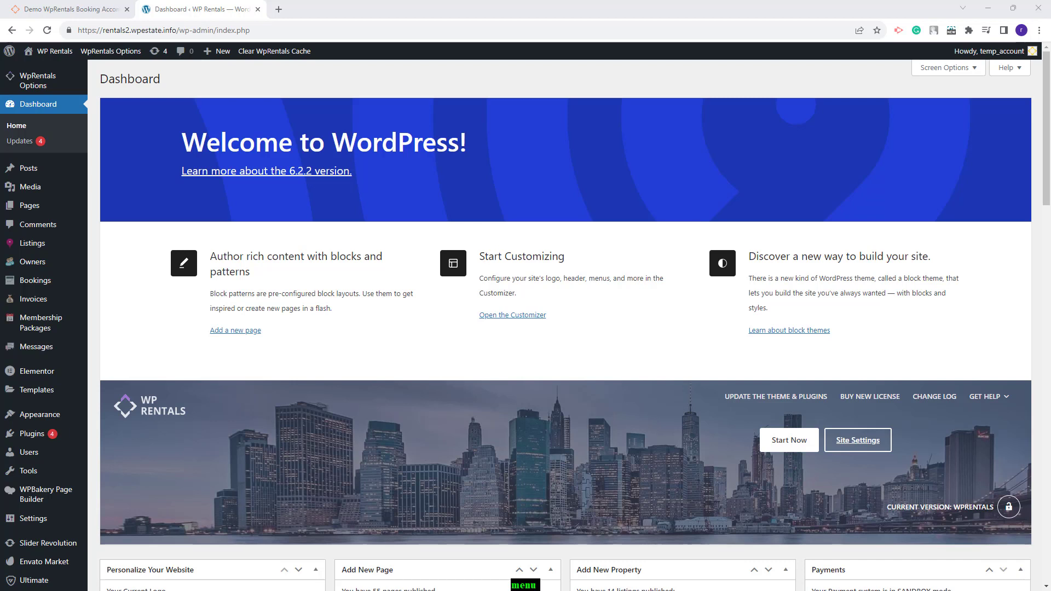
{"action": "mouse_move", "coordinate": [654, 395]}
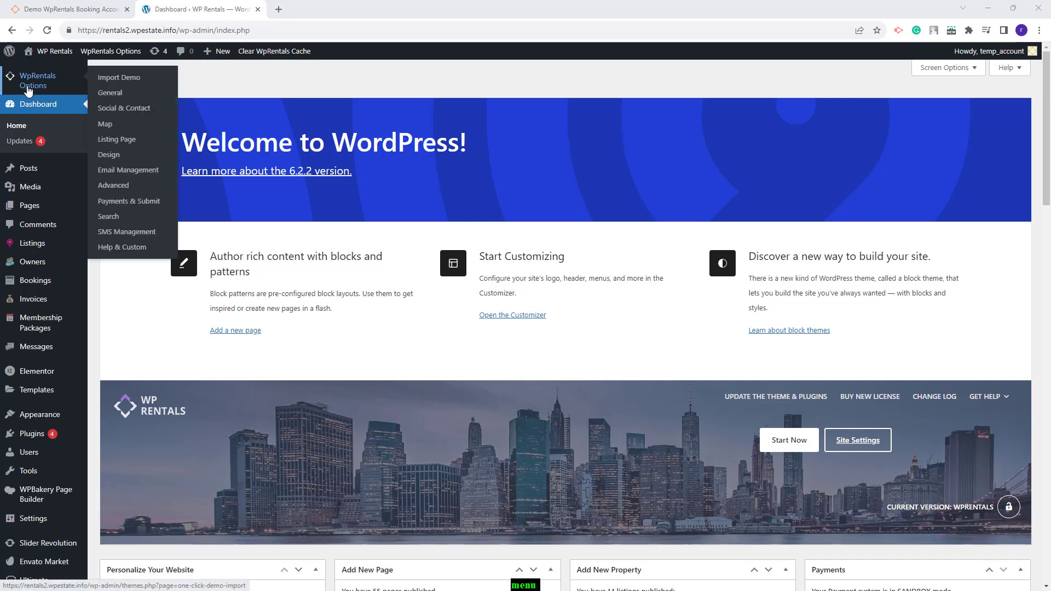
{"action": "mouse_move", "coordinate": [108, 154]}
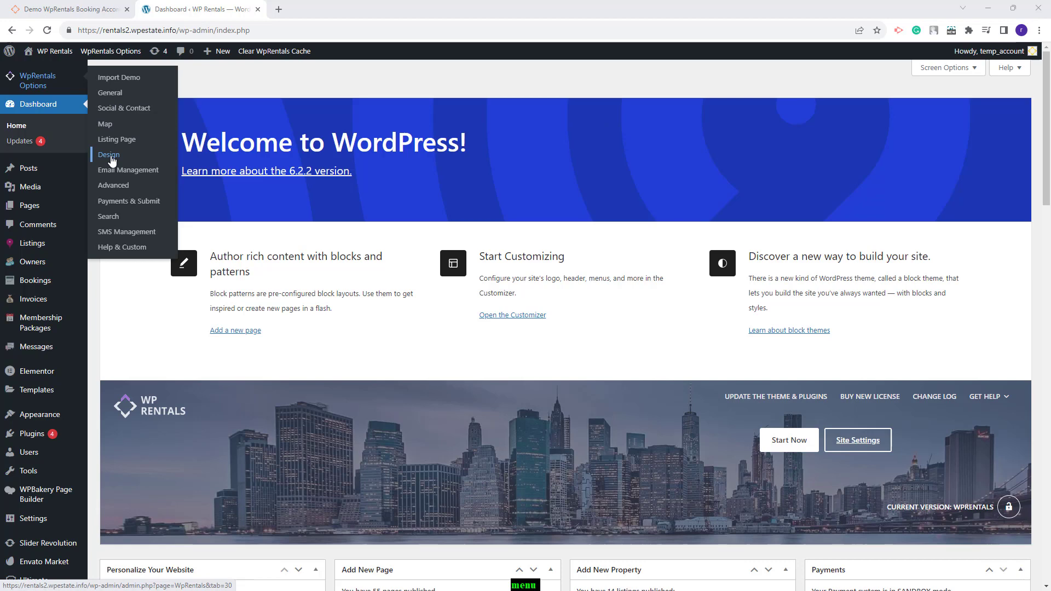
Go to WpRentals Options > Design, the Custom Colors Settings page.
{"action": "left_click", "coordinate": [108, 155]}
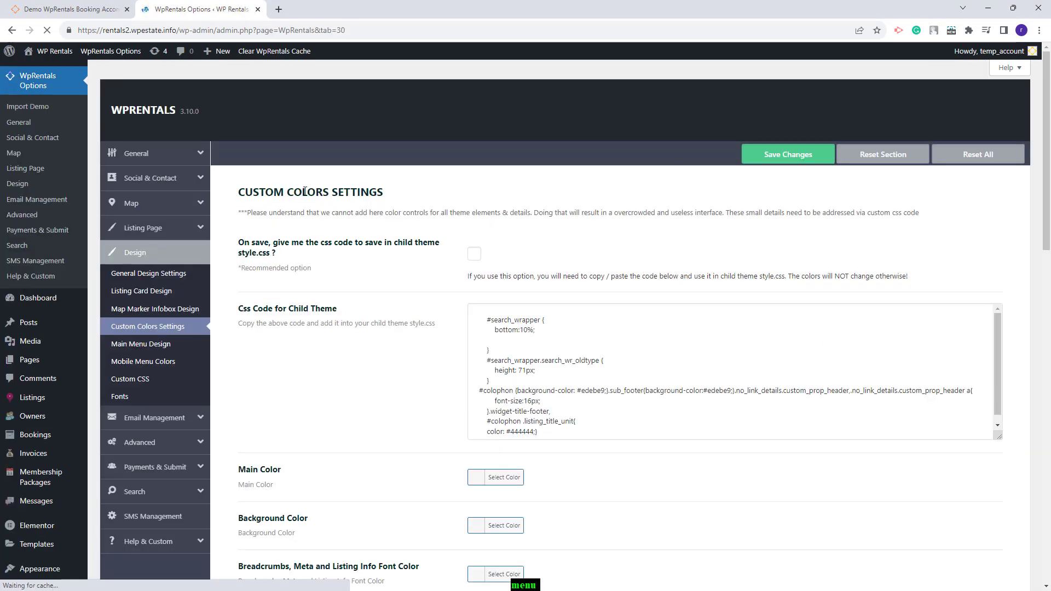
Scroll the custom colors page down to the unset Calendar color fields.
{"action": "scroll", "scroll_direction": "down", "scroll_amount": 3}
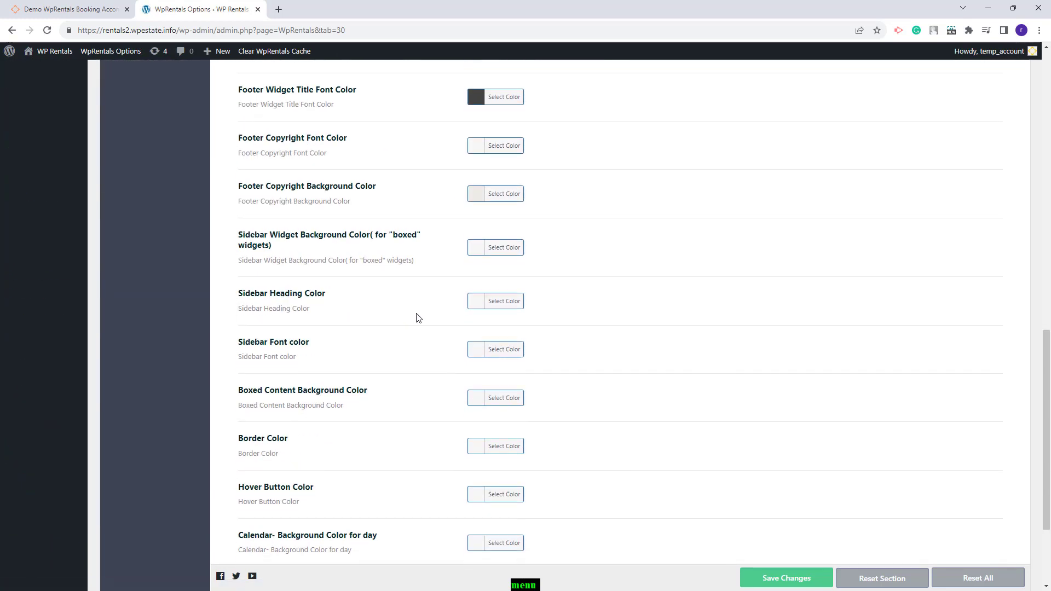
{"action": "scroll", "scroll_direction": "down", "scroll_amount": 3}
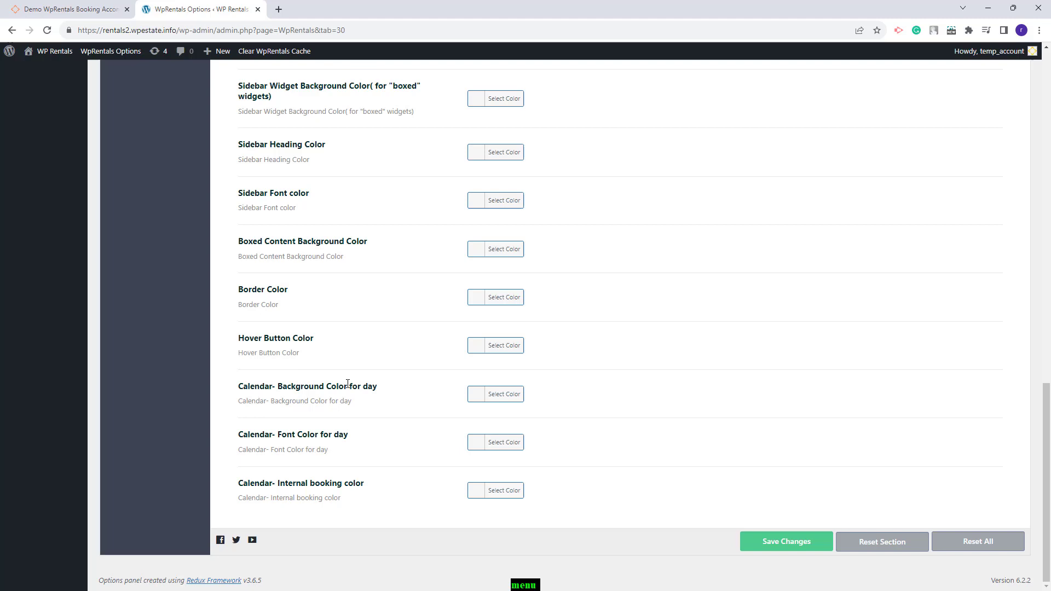
{"action": "mouse_move", "coordinate": [342, 455]}
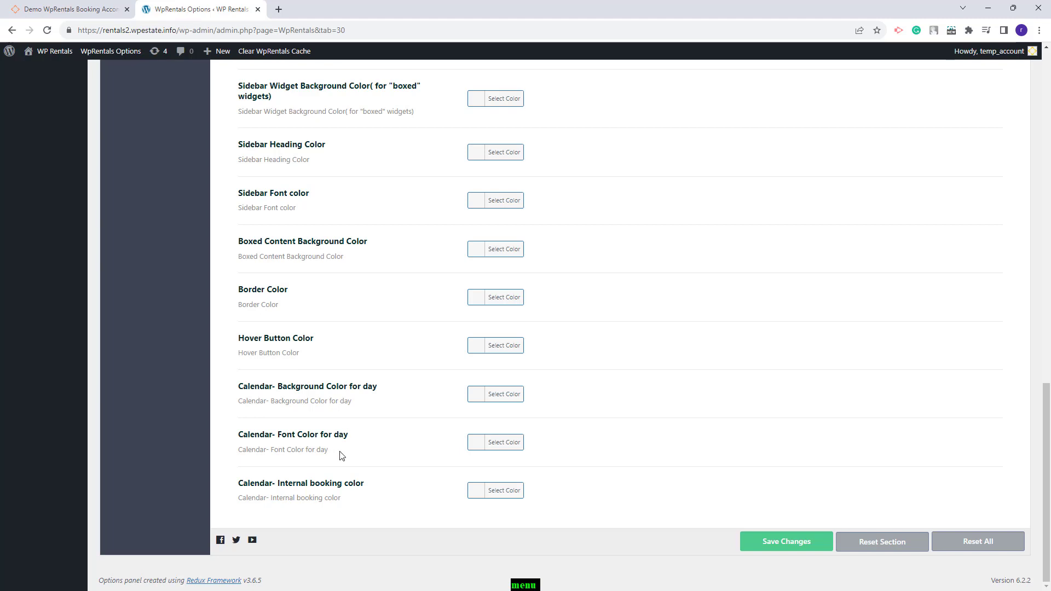
{"action": "mouse_move", "coordinate": [269, 478]}
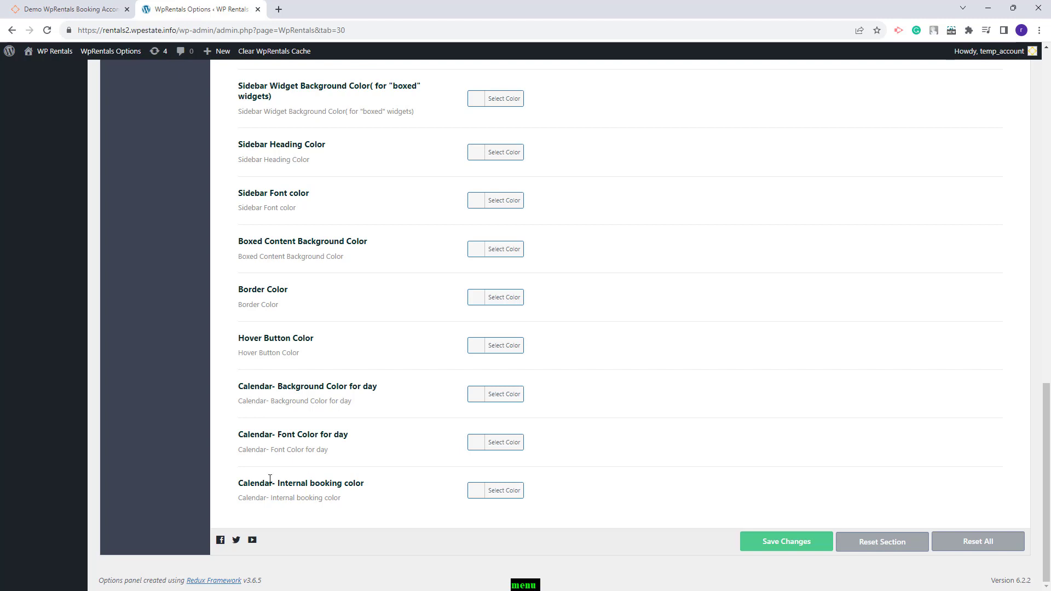
{"action": "mouse_move", "coordinate": [324, 507]}
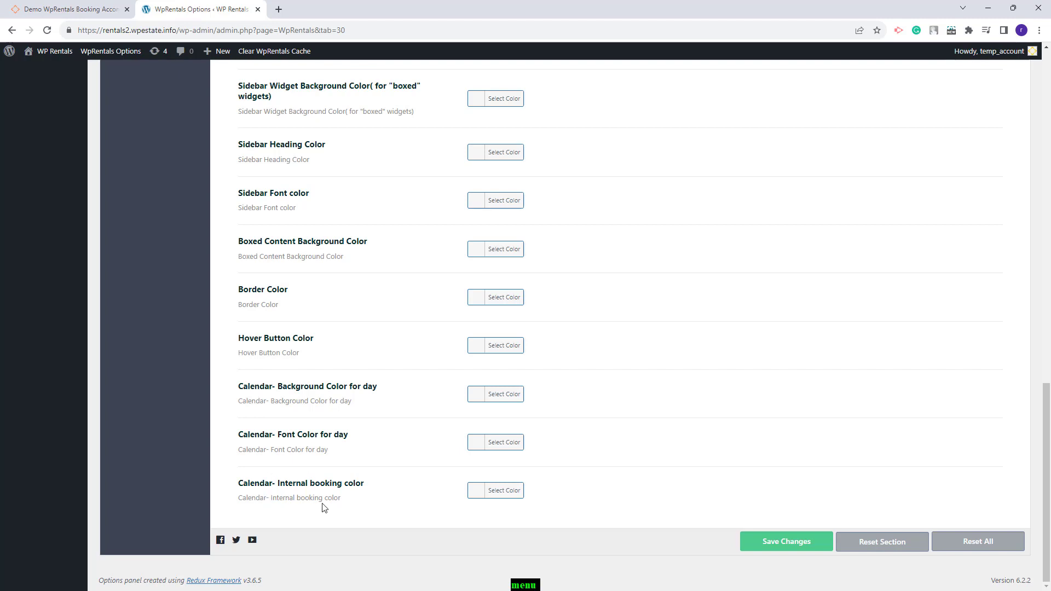
{"action": "mouse_move", "coordinate": [478, 393]}
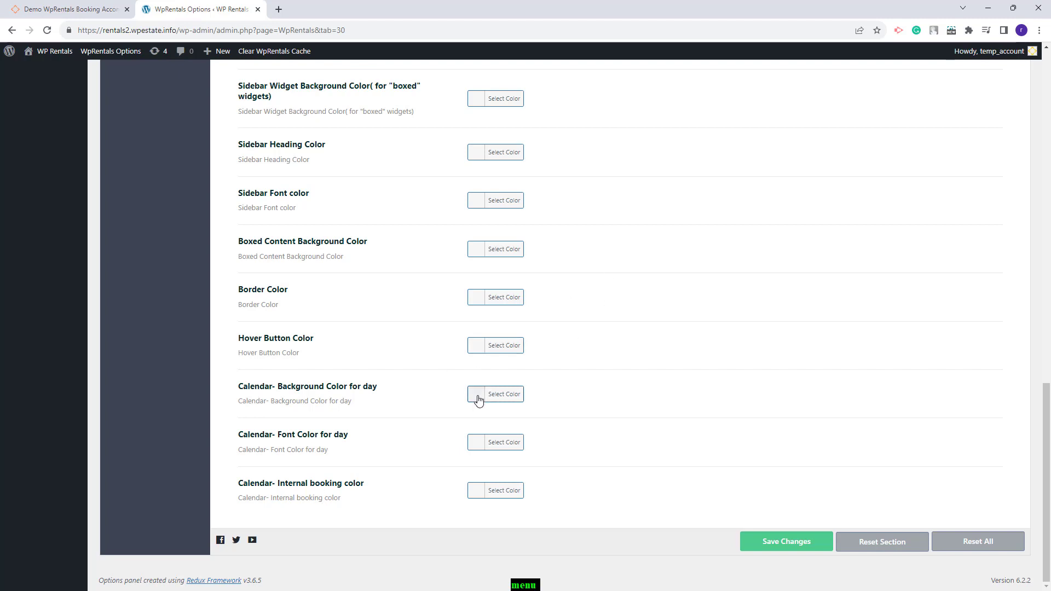
Set the calendar day background to tan and the calendar day font to black.
{"action": "left_click", "coordinate": [476, 393]}
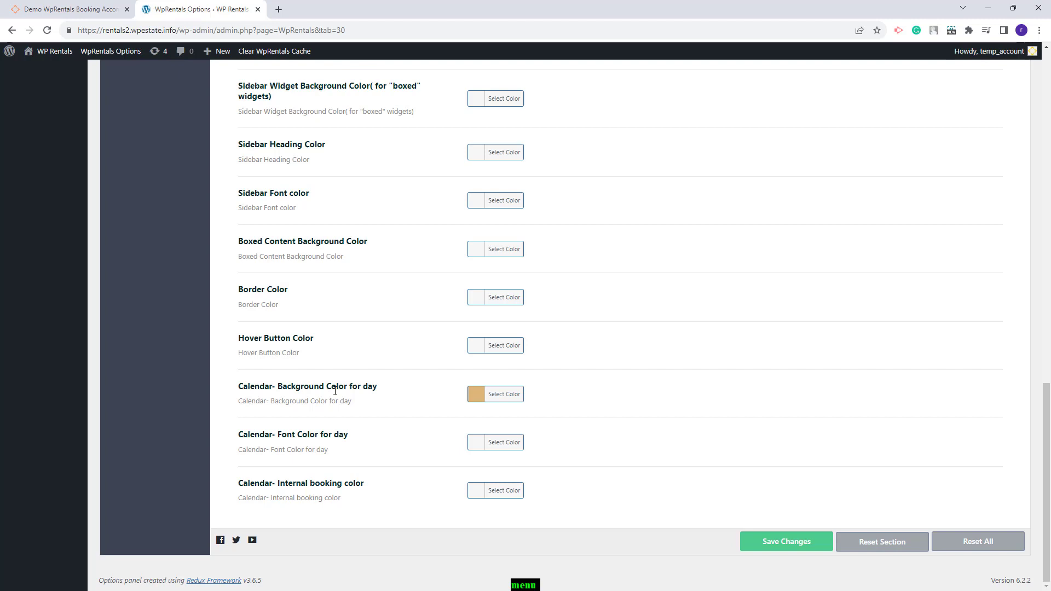
{"action": "left_click", "coordinate": [502, 441]}
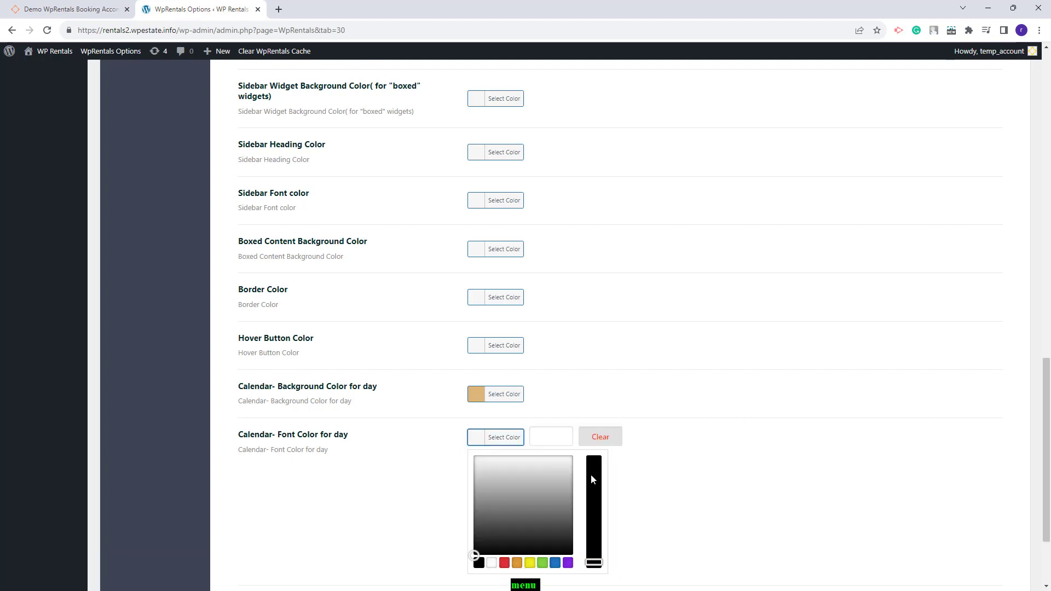
{"action": "left_click", "coordinate": [478, 562]}
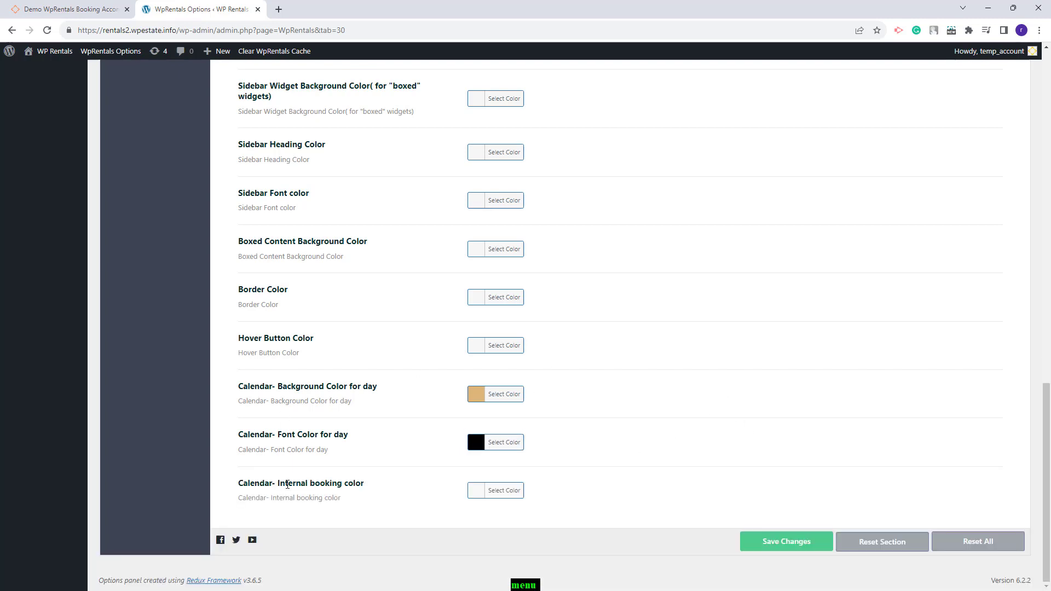
{"action": "left_click", "coordinate": [495, 490]}
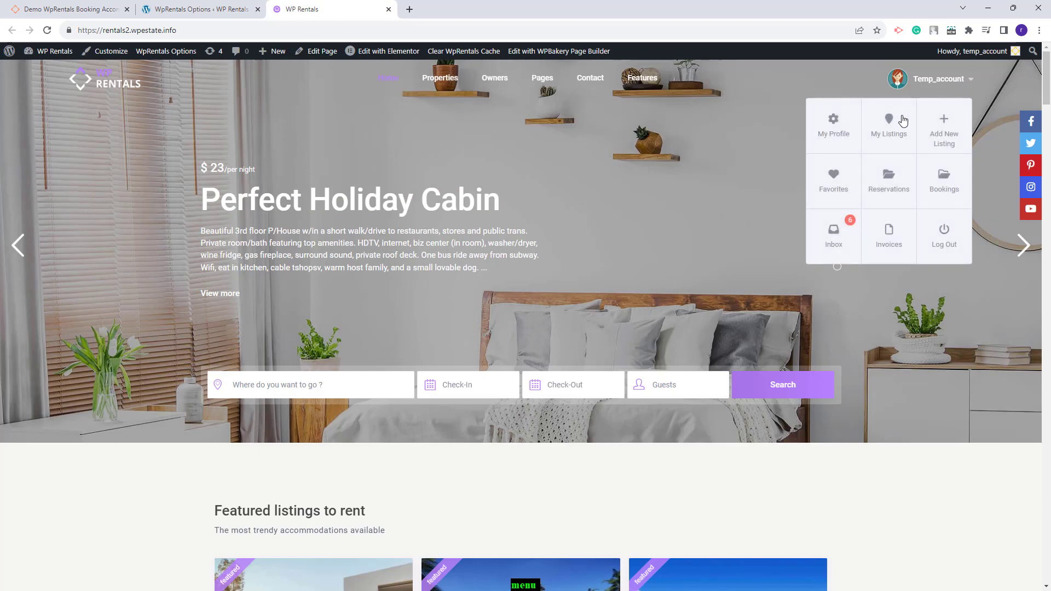
From My Listings, edit Modern & Spacious Villa and go to its Calendar step.
{"action": "left_click", "coordinate": [888, 125]}
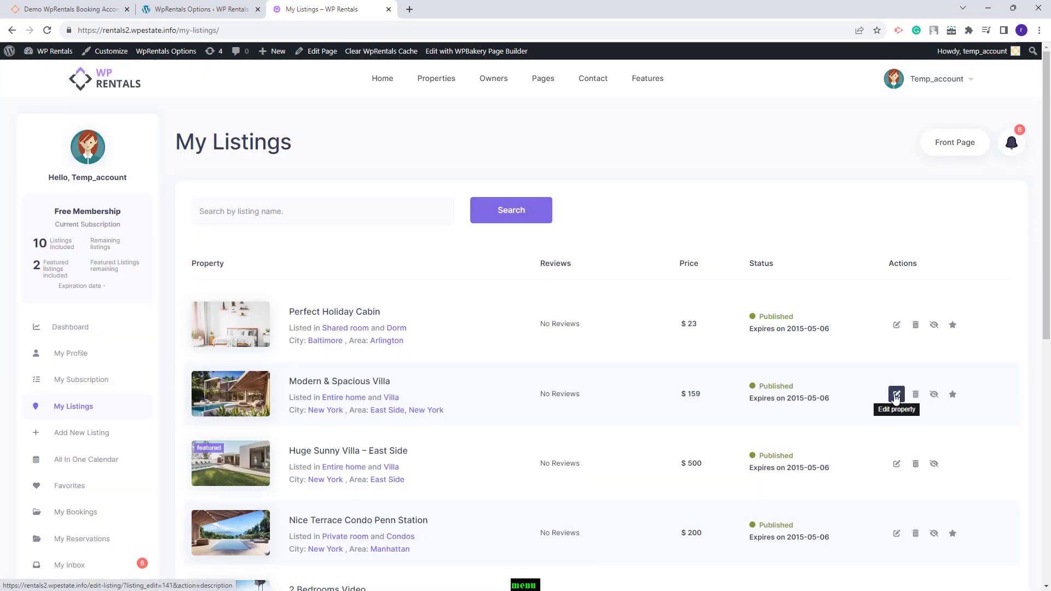
{"action": "left_click", "coordinate": [896, 394]}
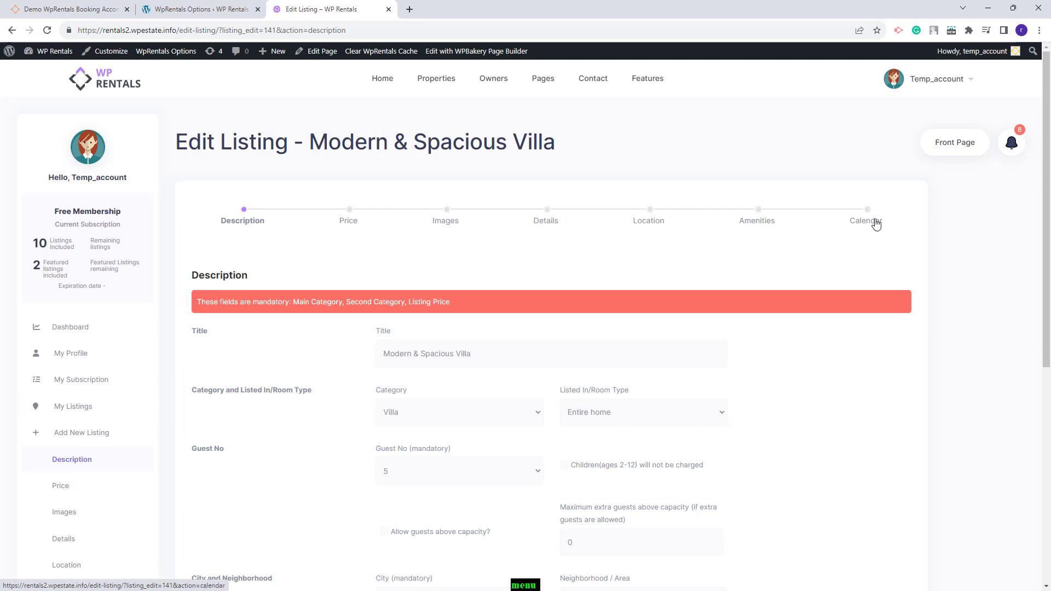
{"action": "left_click", "coordinate": [864, 220]}
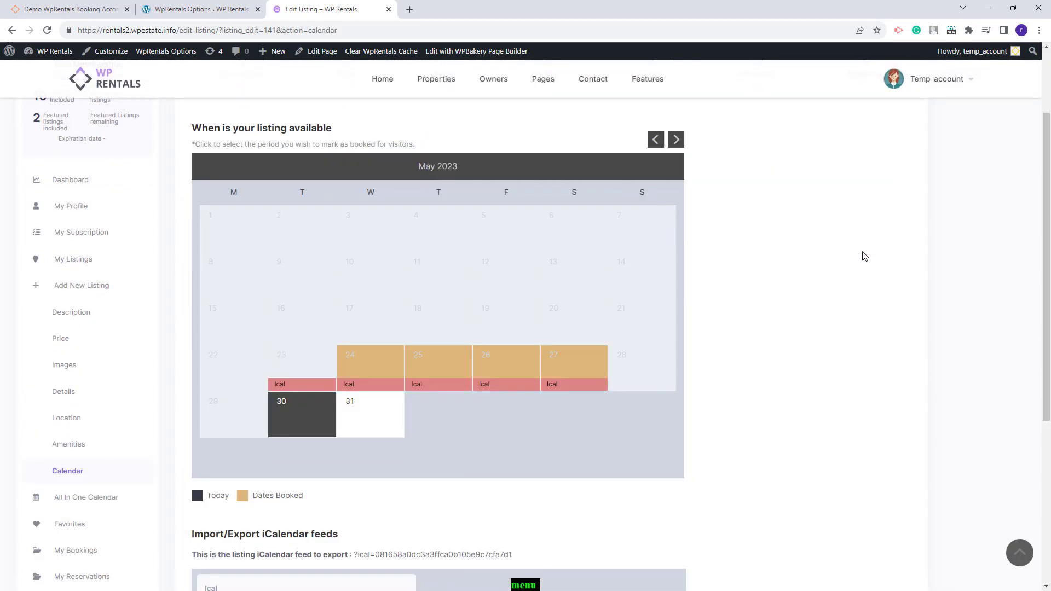
{"action": "mouse_move", "coordinate": [609, 387]}
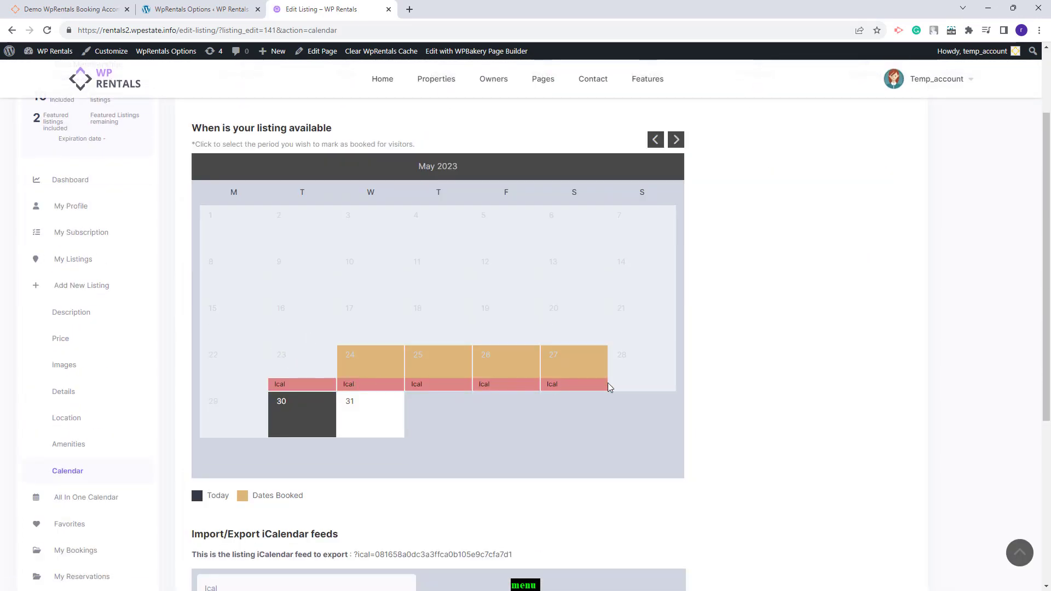
Advance the villa's availability calendar to June 2023, showing tan booked days and red iCal bookings.
{"action": "left_click", "coordinate": [675, 139]}
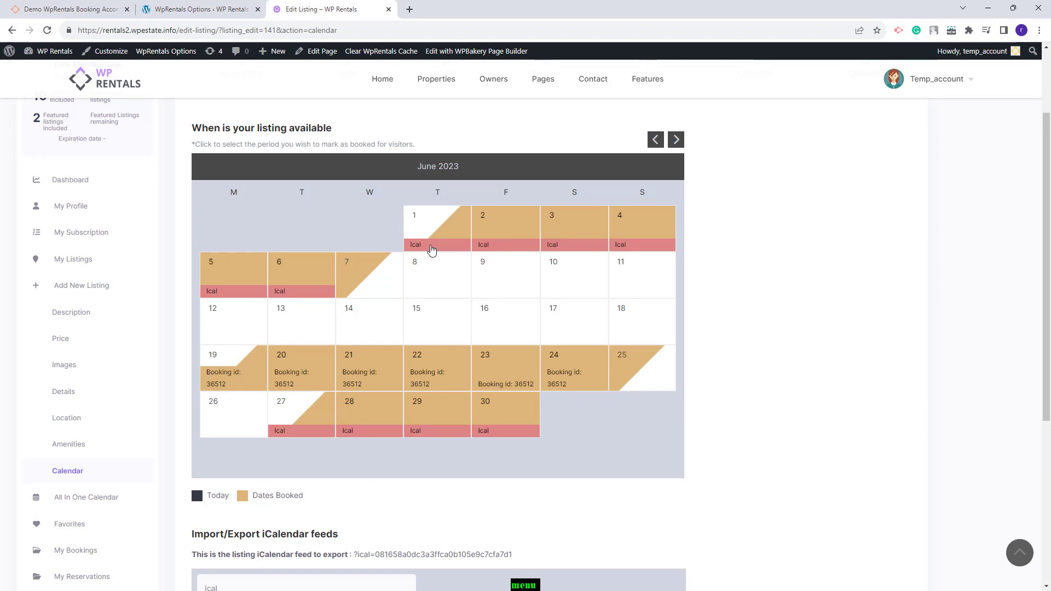
{"action": "mouse_move", "coordinate": [417, 248]}
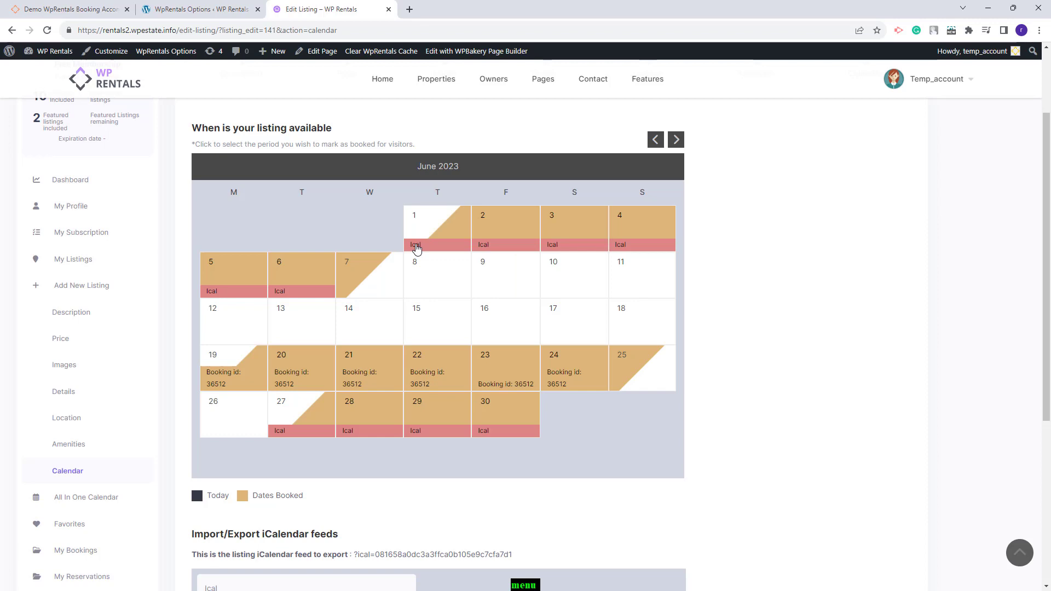
{"action": "mouse_move", "coordinate": [373, 372]}
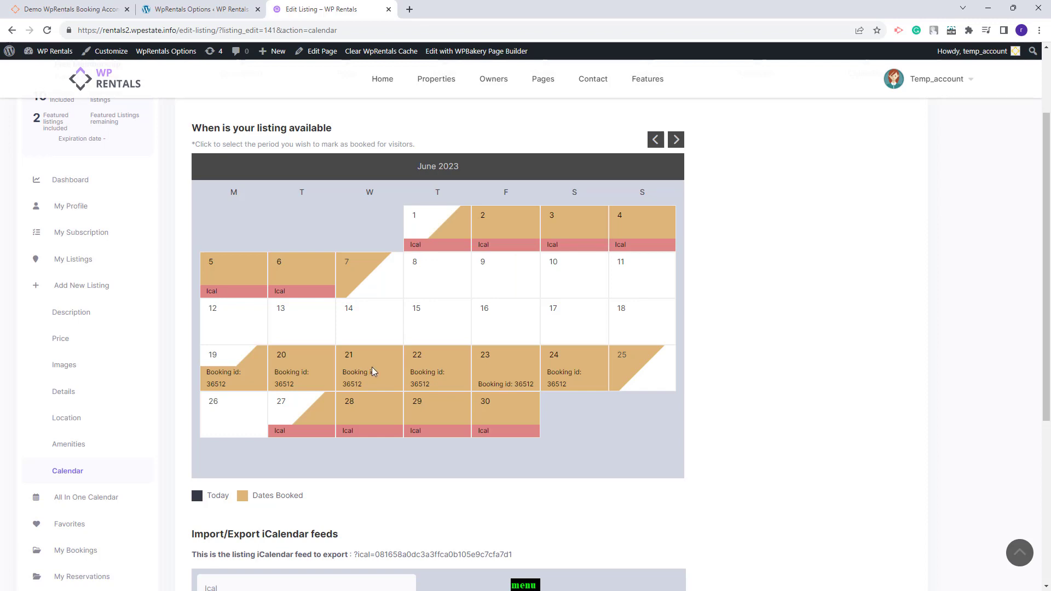
{"action": "scroll", "scroll_direction": "down", "scroll_amount": 3}
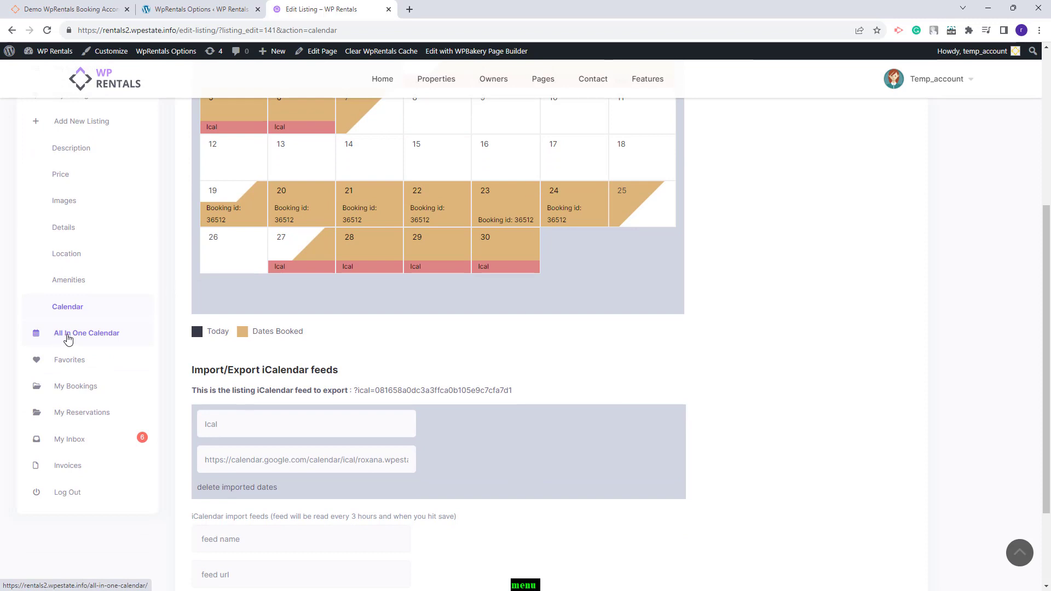
Show June 2023 in the All In One Calendar, with tan internal and red external bookings.
{"action": "left_click", "coordinate": [86, 333]}
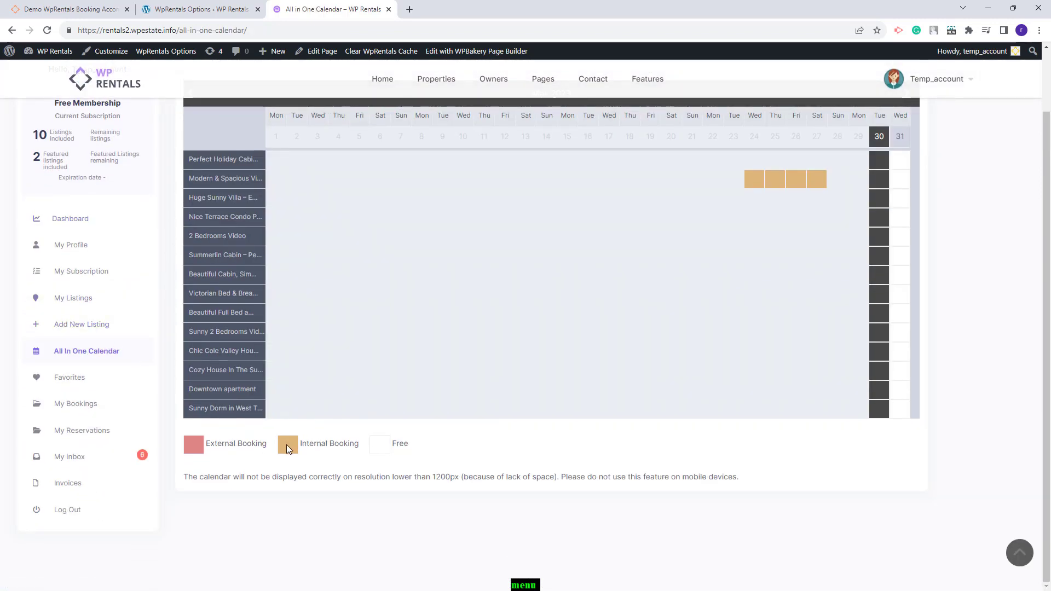
{"action": "mouse_move", "coordinate": [190, 446]}
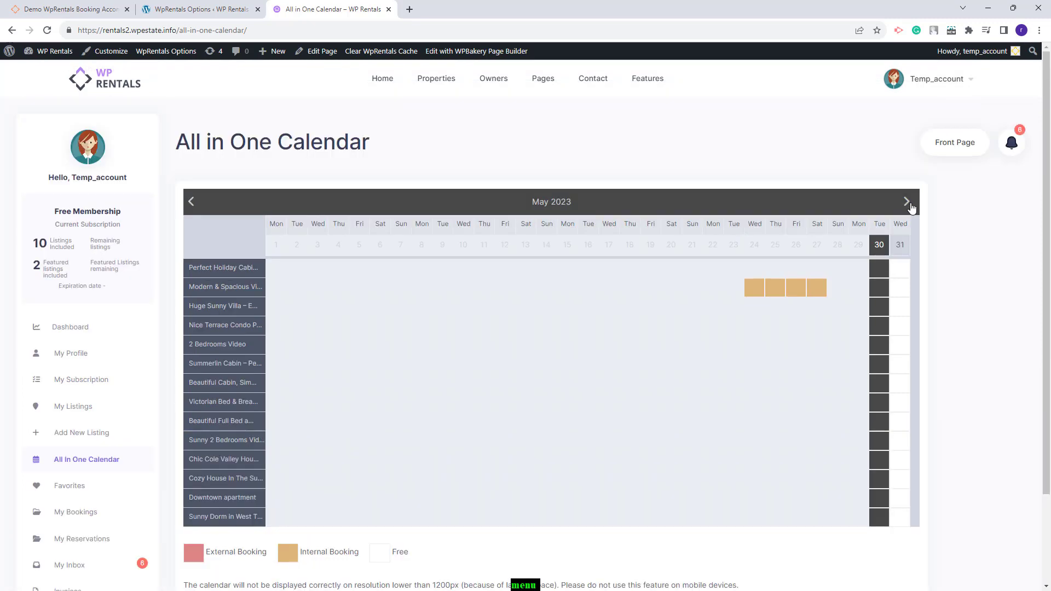
{"action": "left_click", "coordinate": [906, 201]}
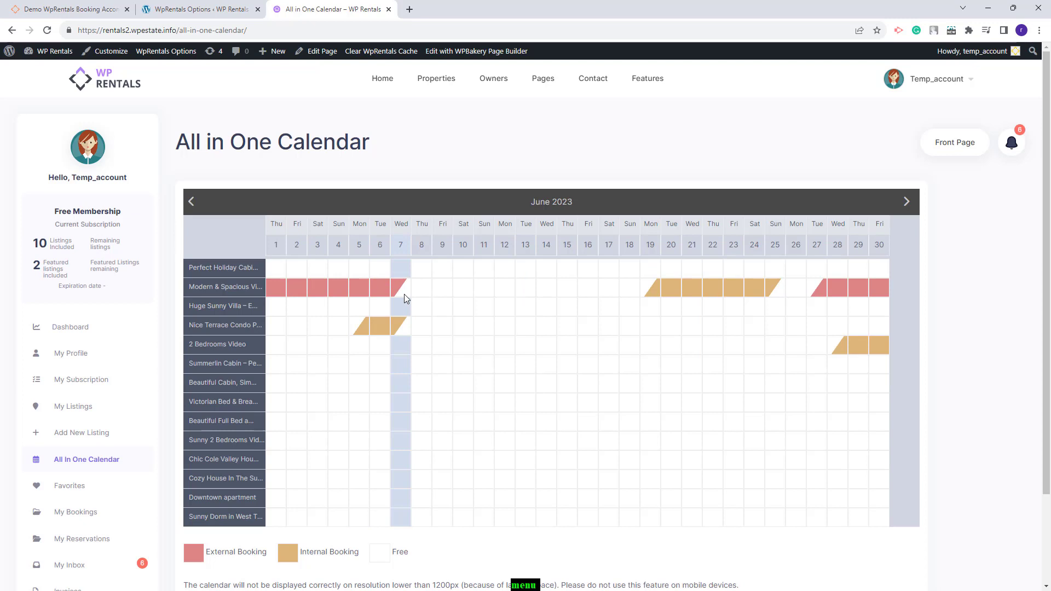
{"action": "mouse_move", "coordinate": [682, 300]}
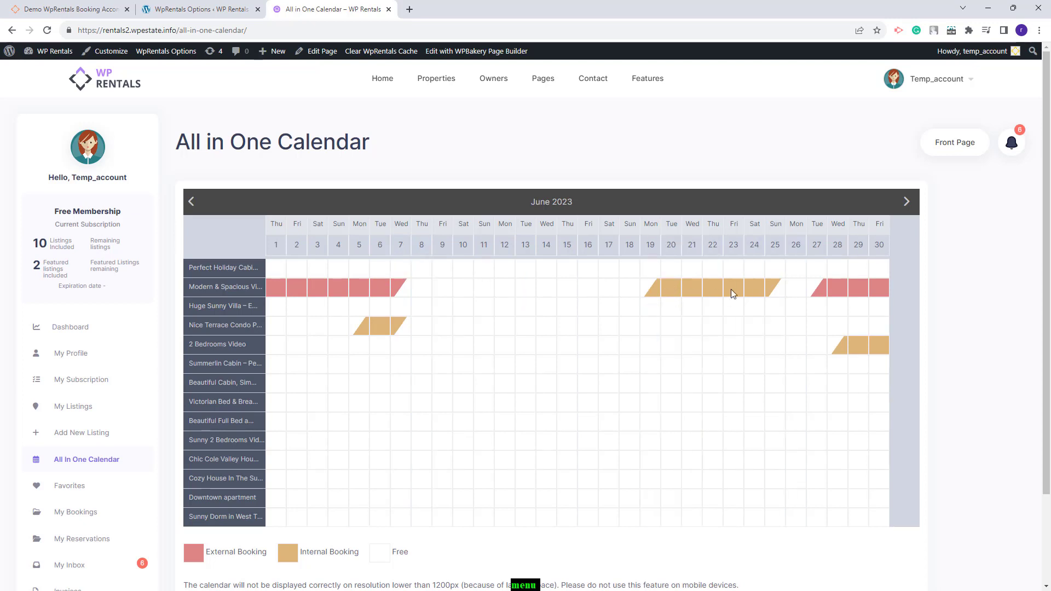
{"action": "mouse_move", "coordinate": [70, 414]}
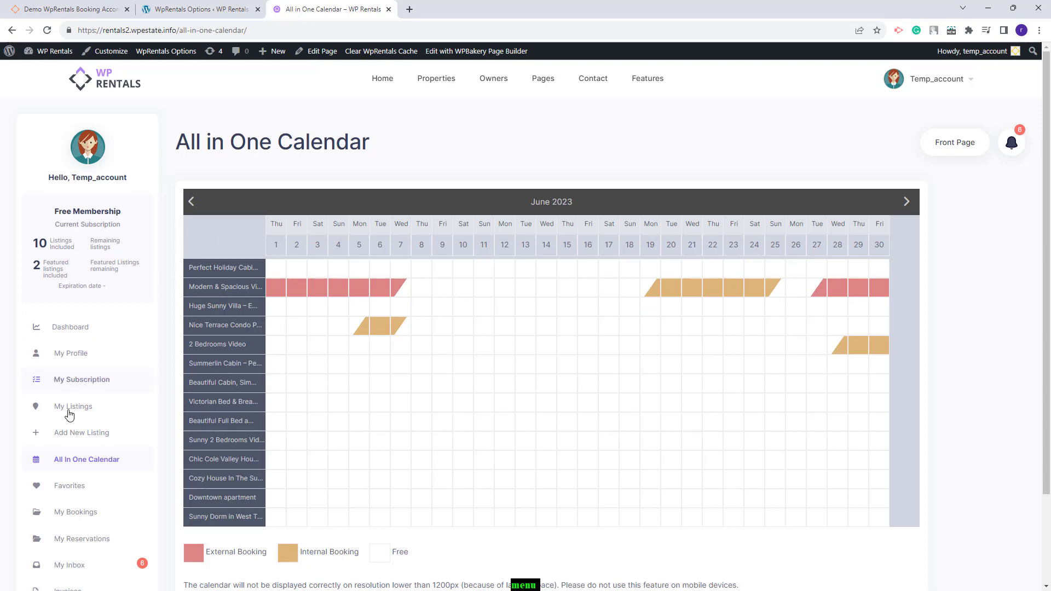
View the public Modern & Spacious Villa page down to its Availability calendar with tan July 2023 bookings.
{"action": "left_click", "coordinate": [73, 406]}
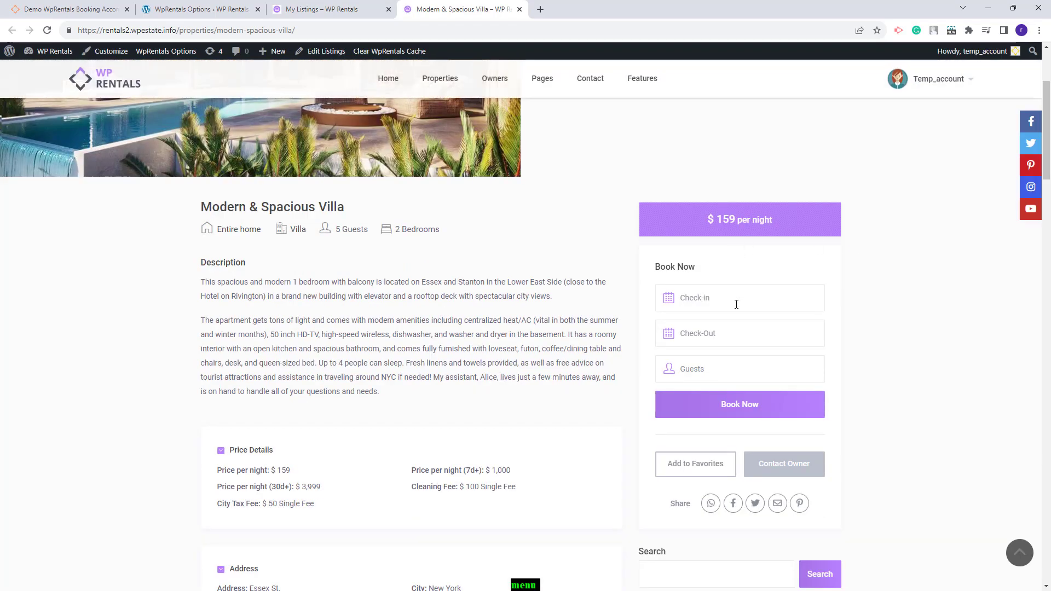
{"action": "scroll", "scroll_direction": "down", "scroll_amount": 3}
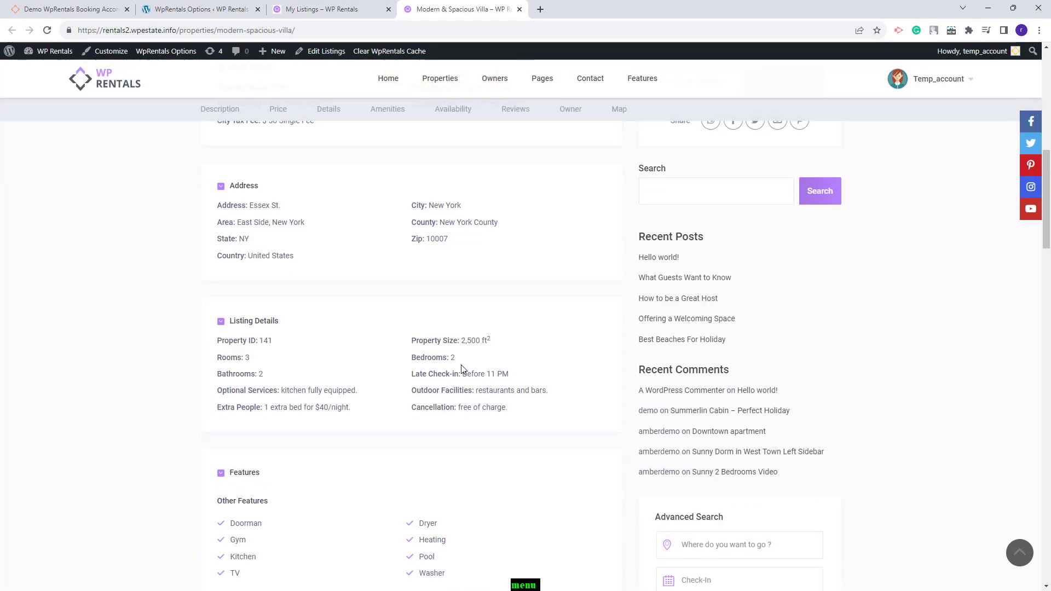
{"action": "scroll", "scroll_direction": "down", "scroll_amount": 3}
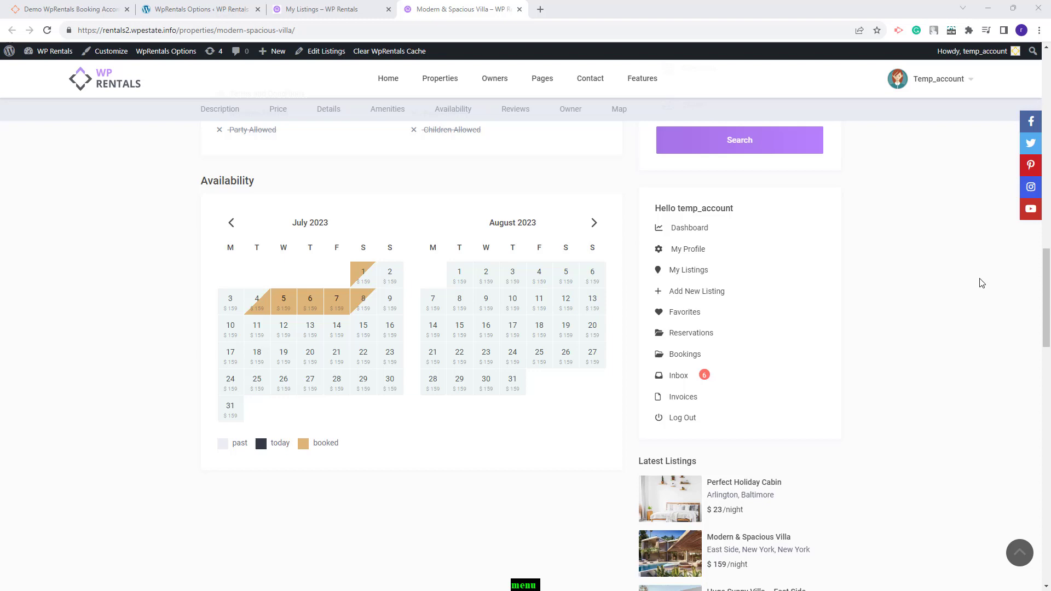